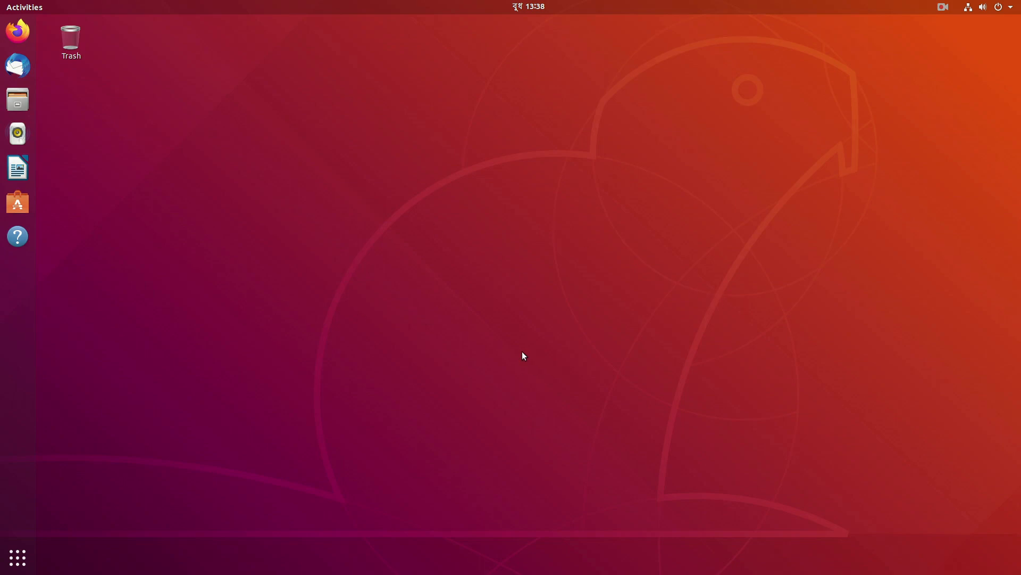
{"action": "mouse_move", "coordinate": [622, 289]}
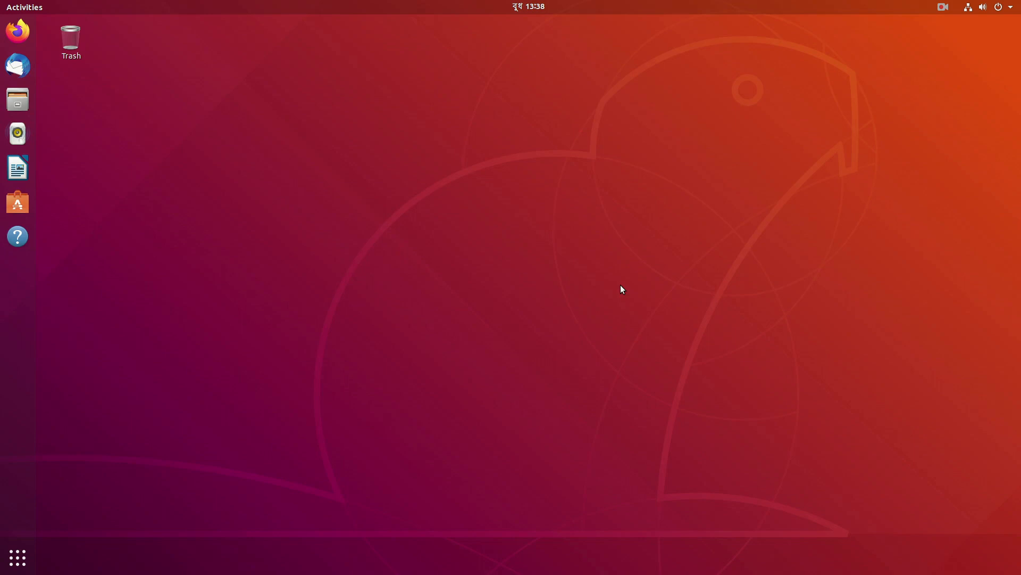
{"action": "mouse_move", "coordinate": [404, 292]}
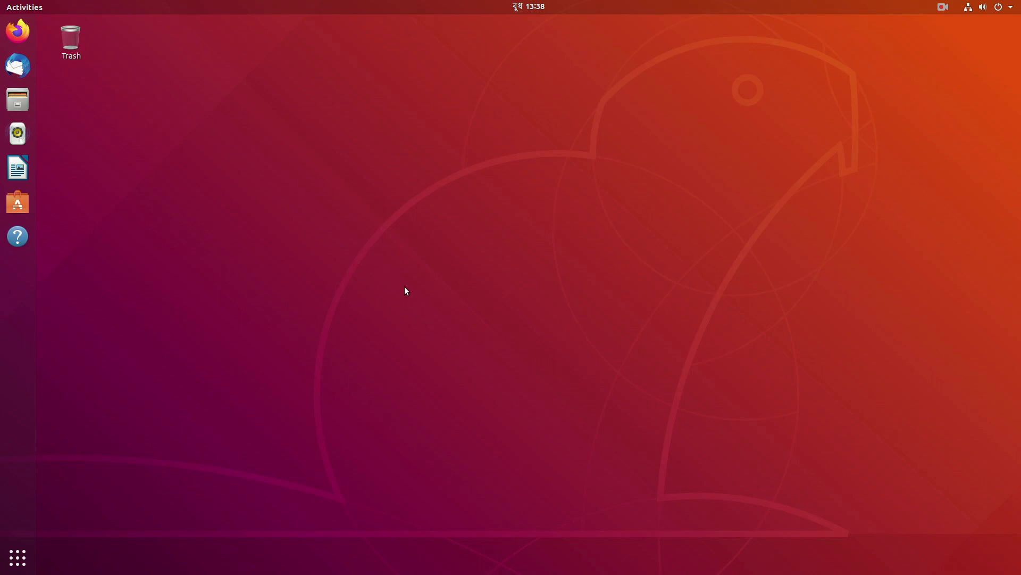
{"action": "mouse_move", "coordinate": [509, 322]}
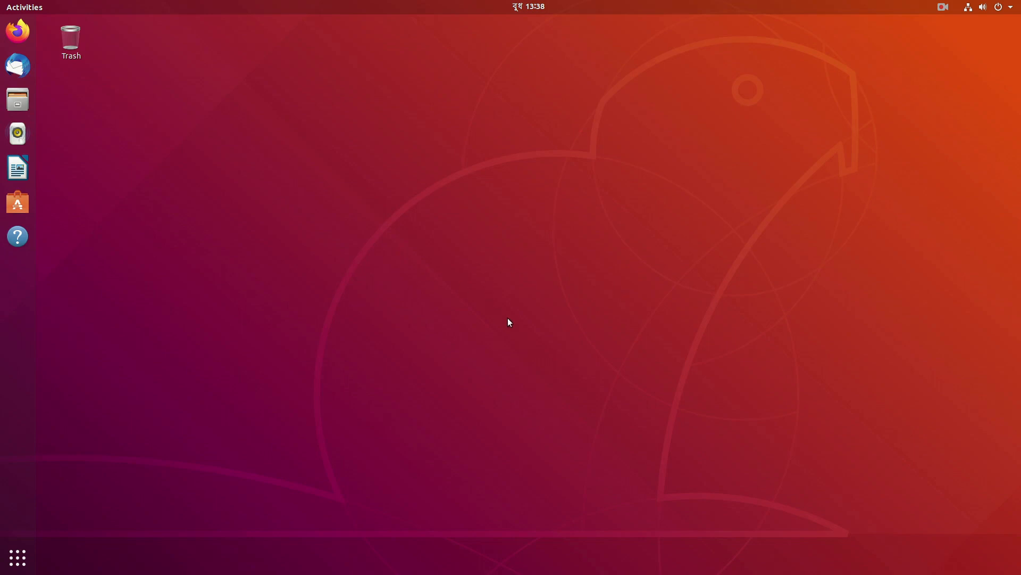
{"action": "mouse_move", "coordinate": [498, 275]}
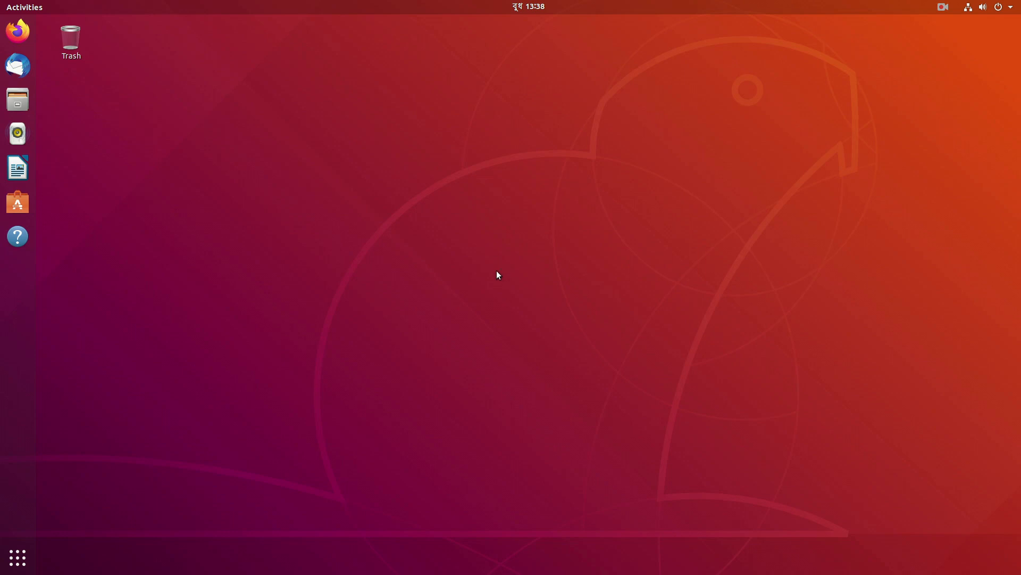
{"action": "mouse_move", "coordinate": [539, 366]}
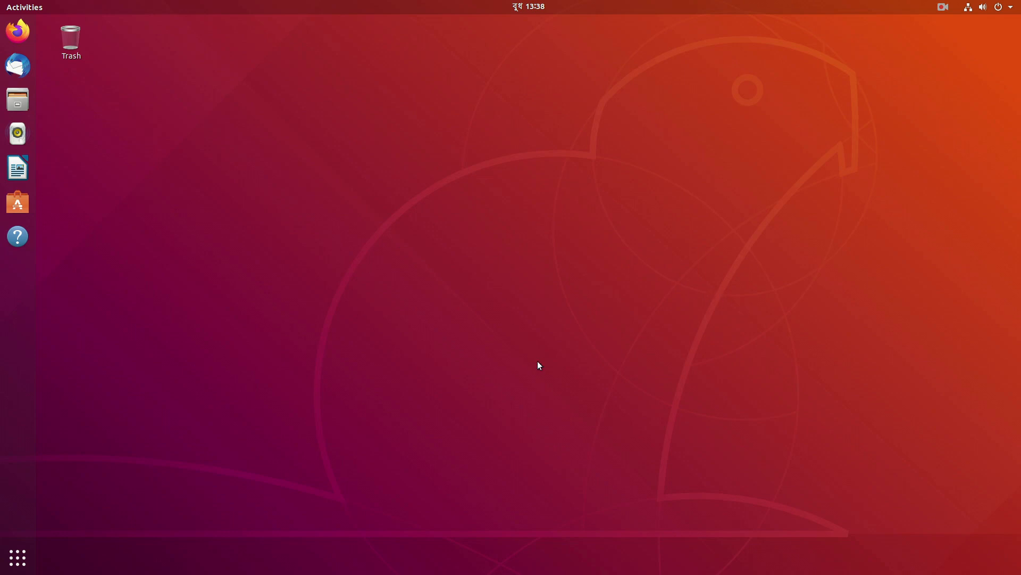
{"action": "mouse_move", "coordinate": [620, 290]}
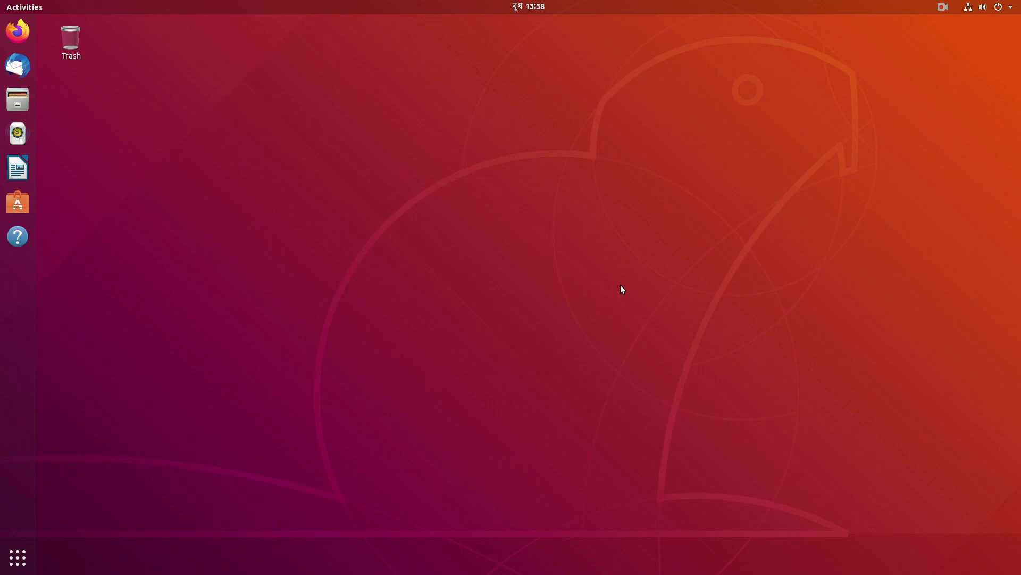
{"action": "mouse_move", "coordinate": [404, 291]}
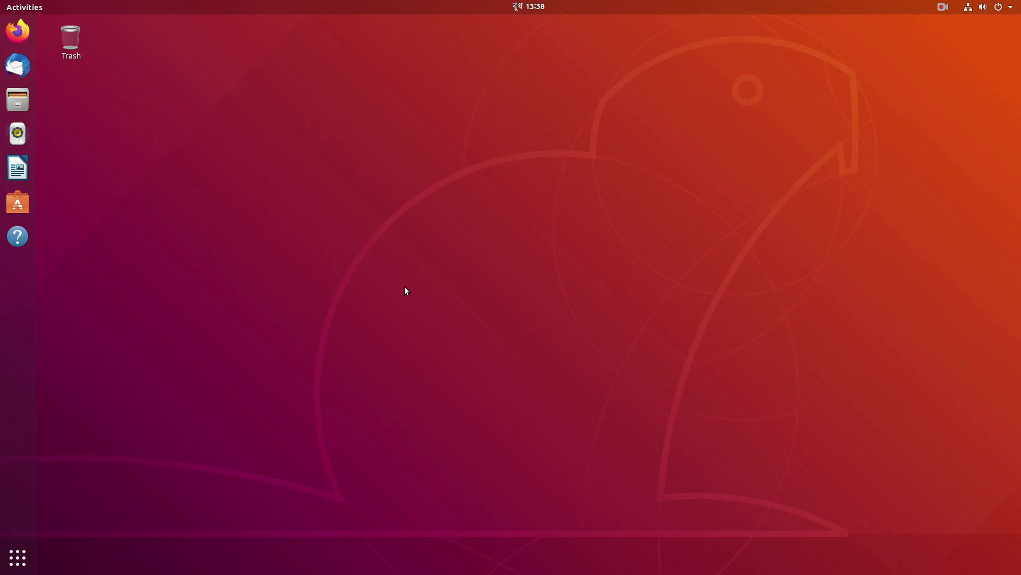
{"action": "mouse_move", "coordinate": [508, 321]}
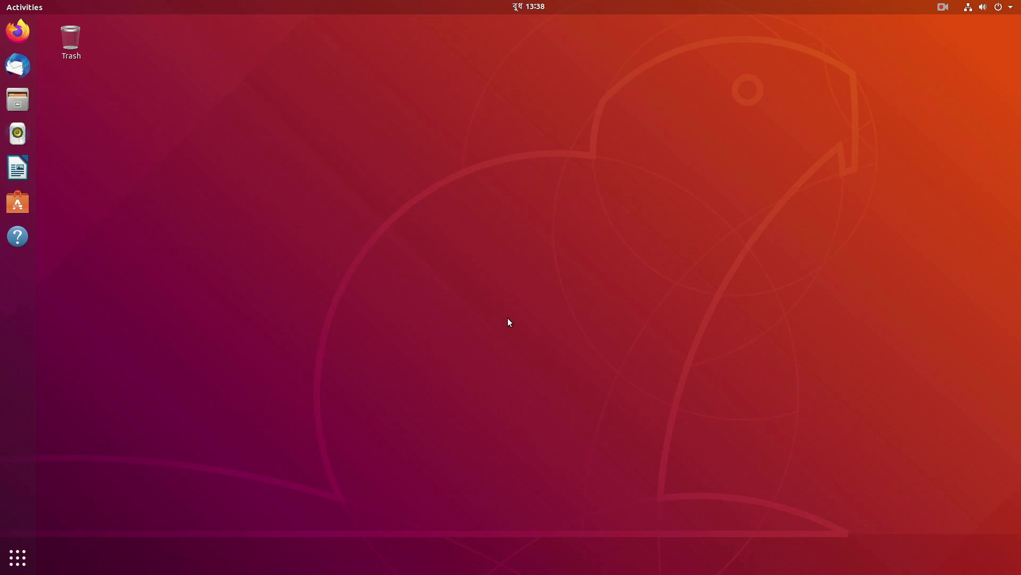
{"action": "mouse_move", "coordinate": [498, 275]}
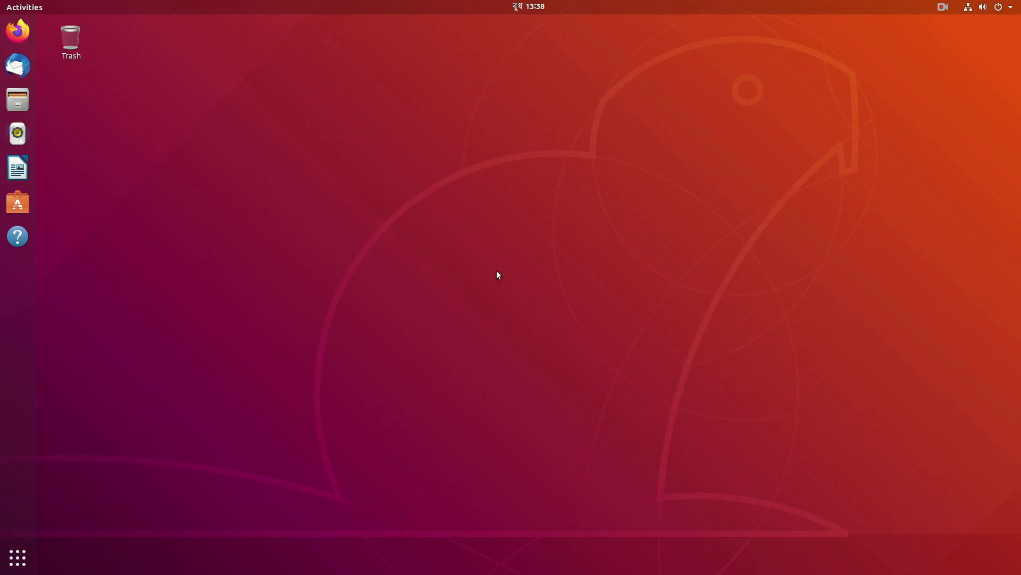
{"action": "mouse_move", "coordinate": [538, 364]}
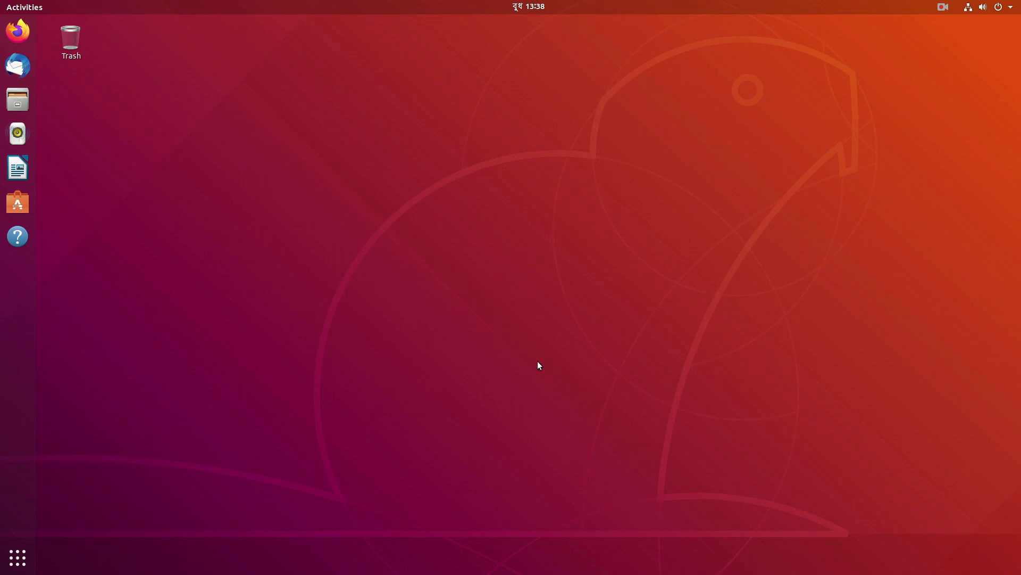
{"action": "mouse_move", "coordinate": [621, 289]}
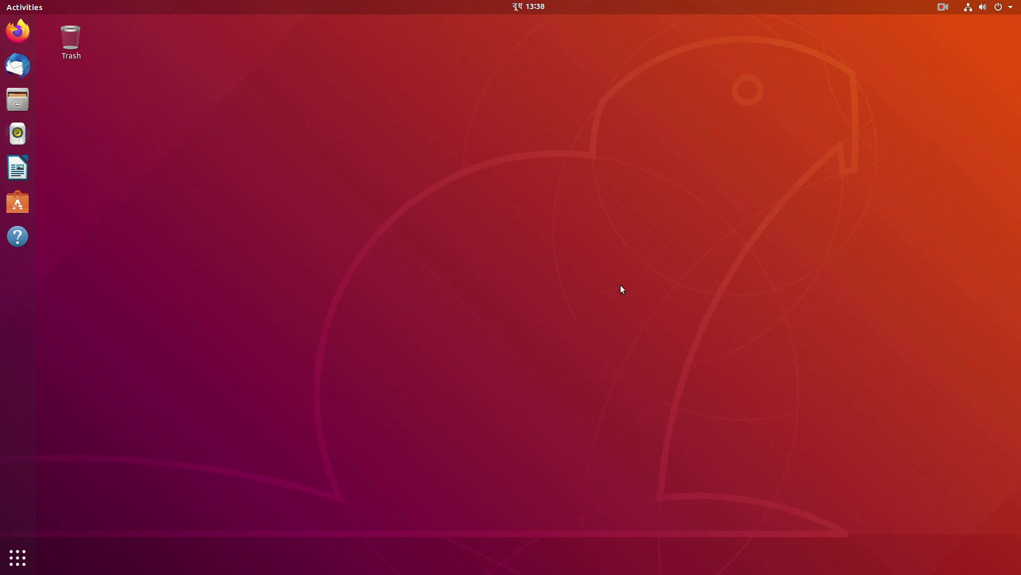
{"action": "mouse_move", "coordinate": [402, 291]}
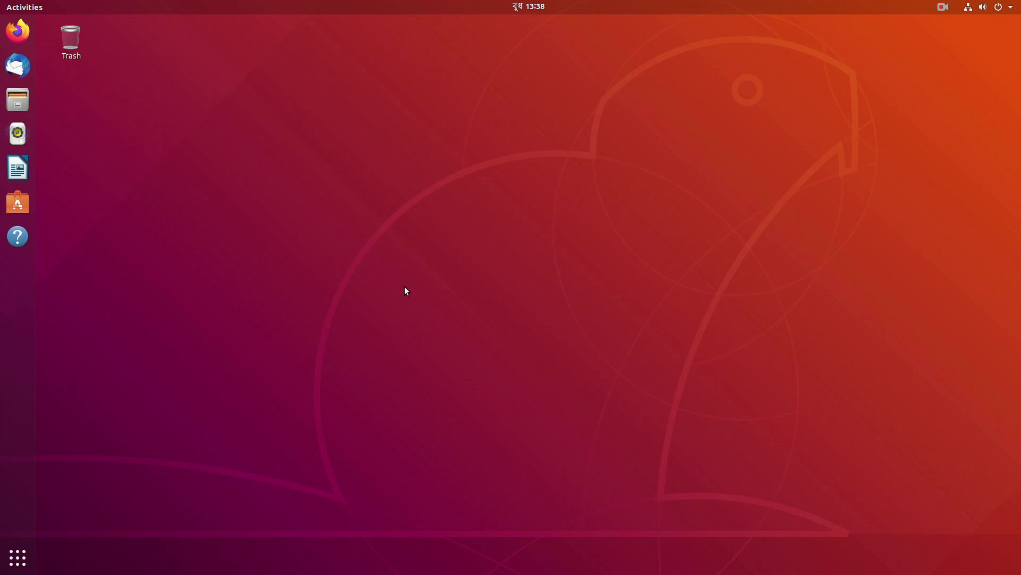
{"action": "mouse_move", "coordinate": [509, 323]}
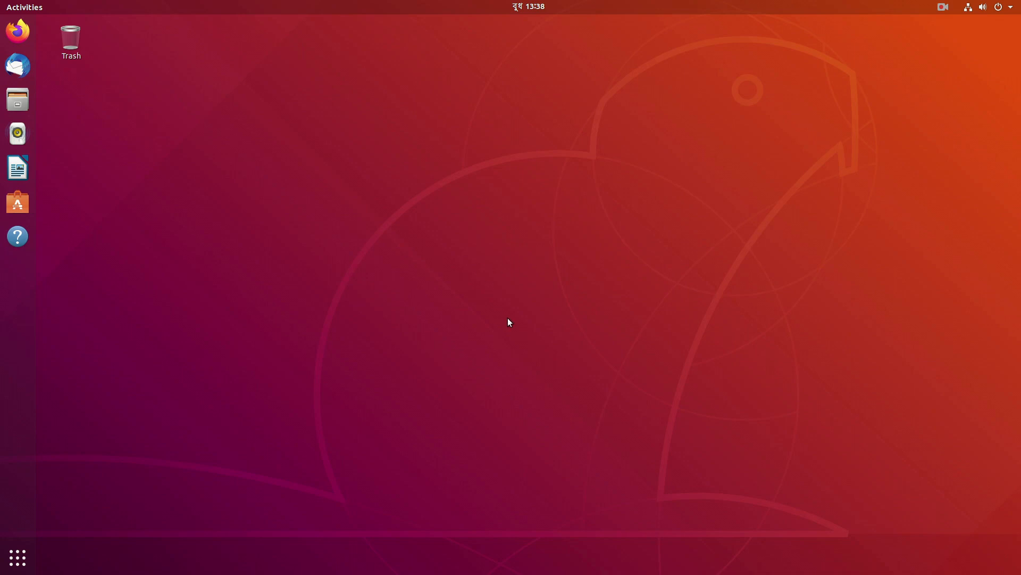
{"action": "mouse_move", "coordinate": [495, 274]}
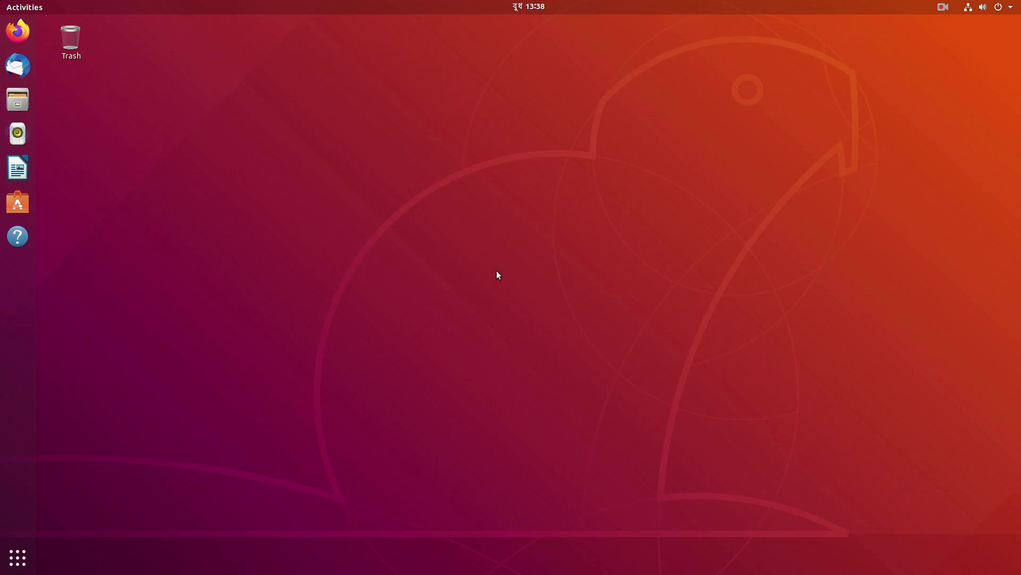
{"action": "mouse_move", "coordinate": [538, 365]}
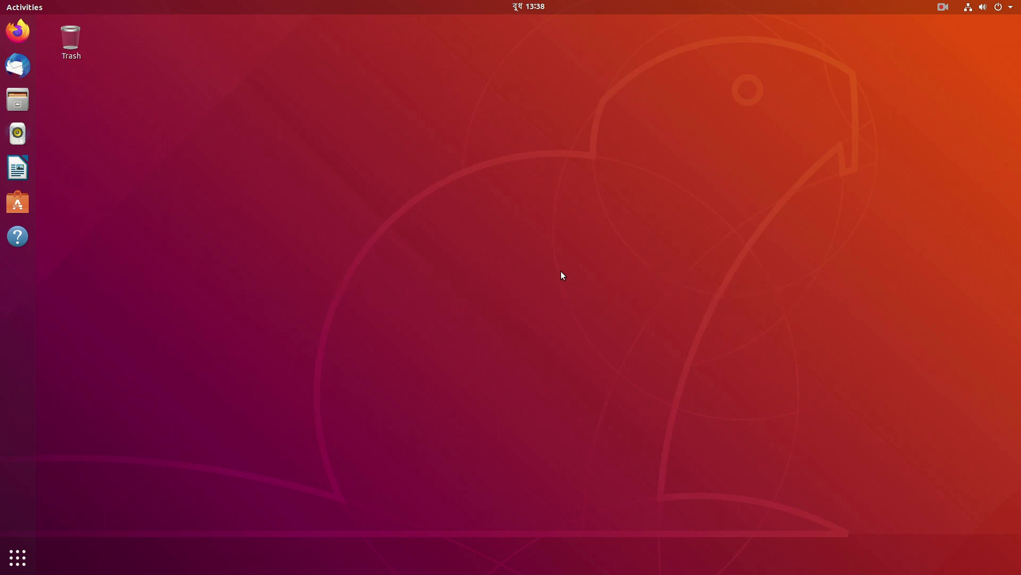
{"action": "mouse_move", "coordinate": [488, 279]}
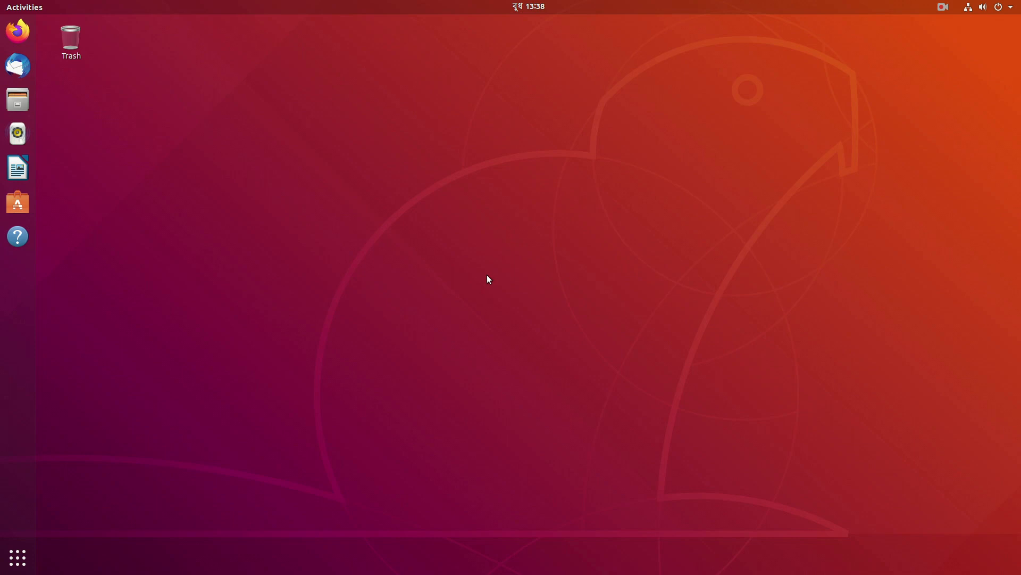
Search Google in Firefox for 'amd driver download'.
{"action": "left_click", "coordinate": [17, 30]}
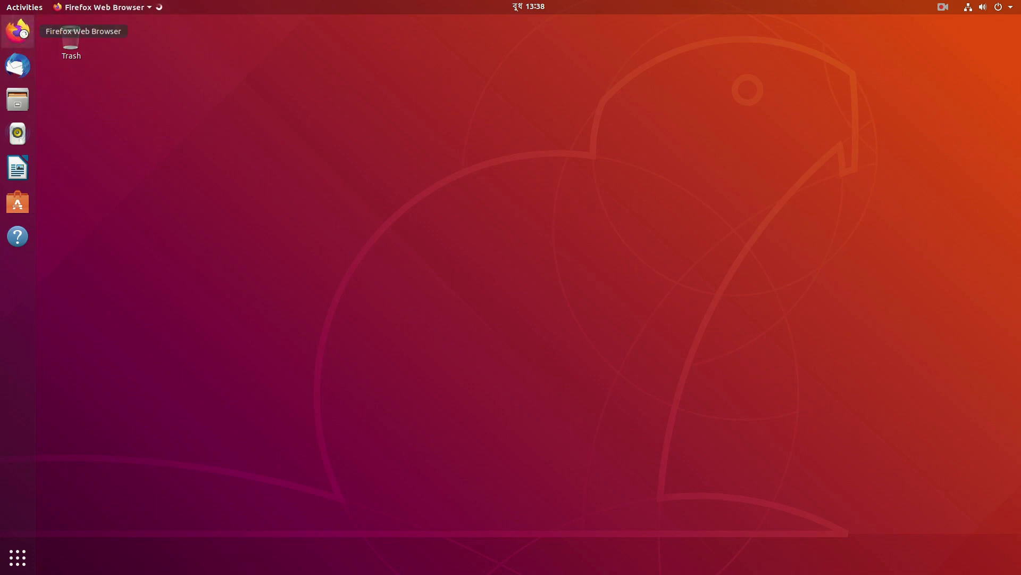
{"action": "left_click", "coordinate": [17, 33]}
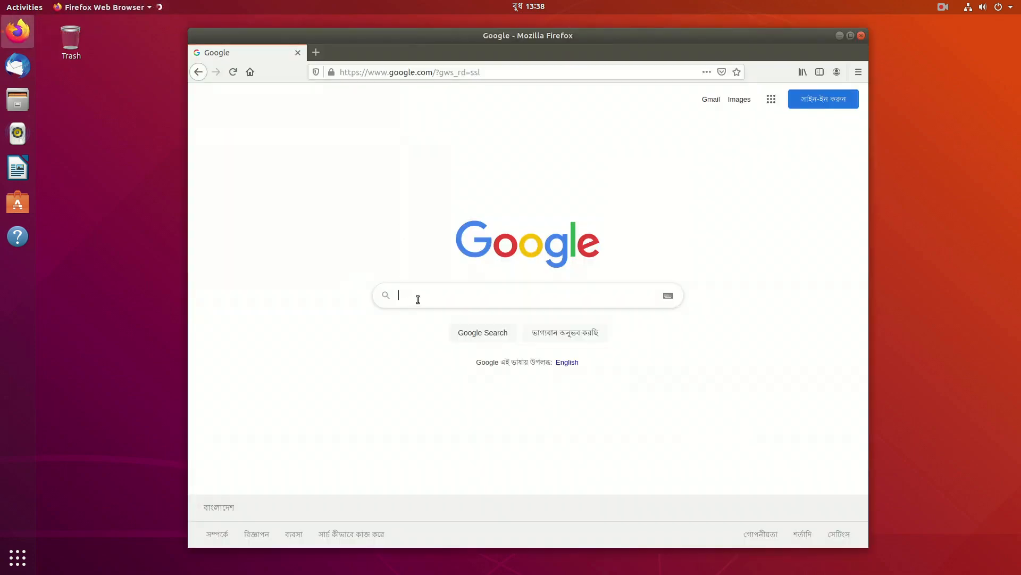
{"action": "type", "text": "amd driver do"}
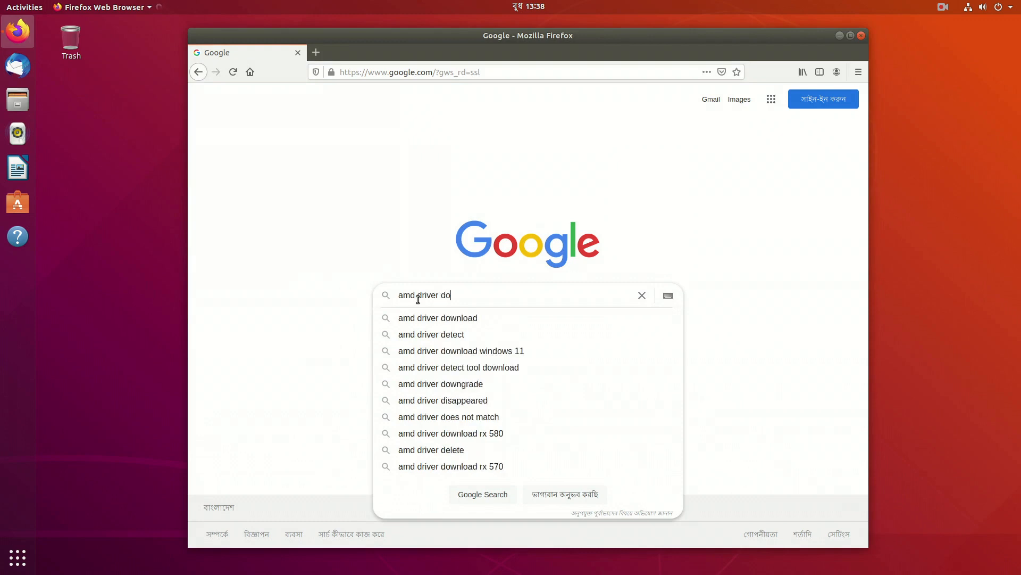
{"action": "left_click", "coordinate": [439, 317]}
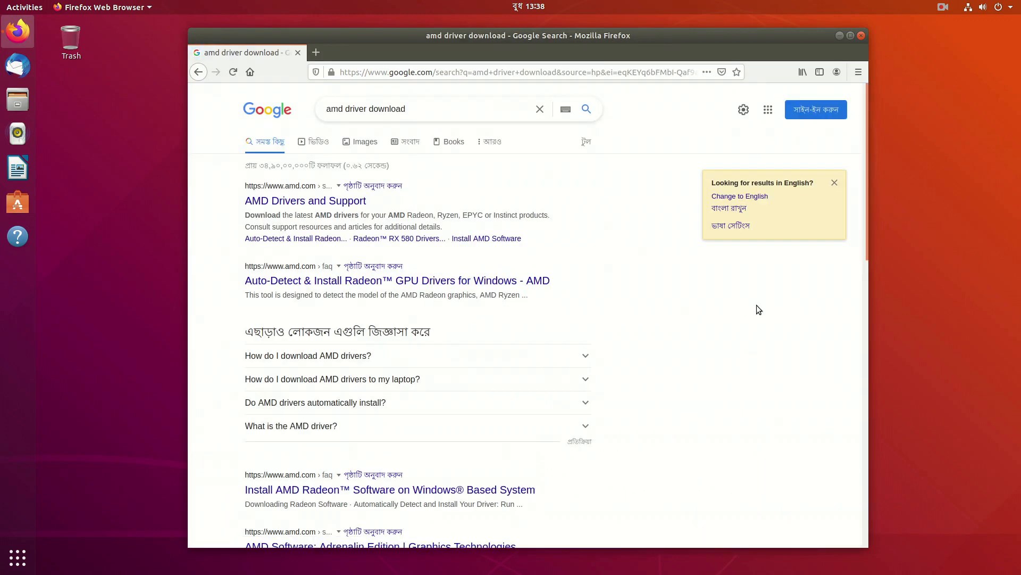
{"action": "mouse_move", "coordinate": [322, 202]}
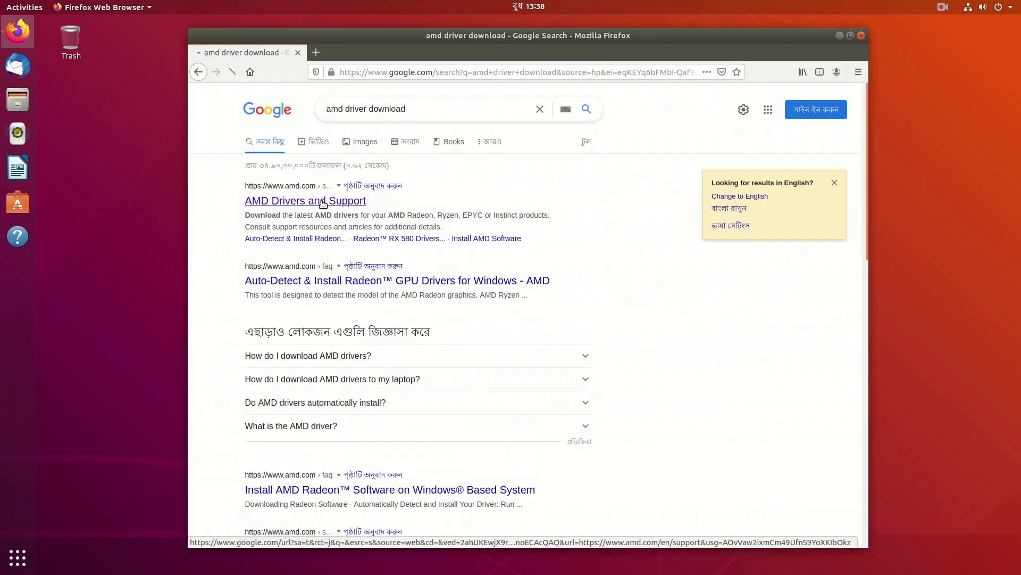
Select Graphics > Radeon RX 5600 XT on AMD's support page and scroll to the OS driver list.
{"action": "left_click", "coordinate": [305, 200]}
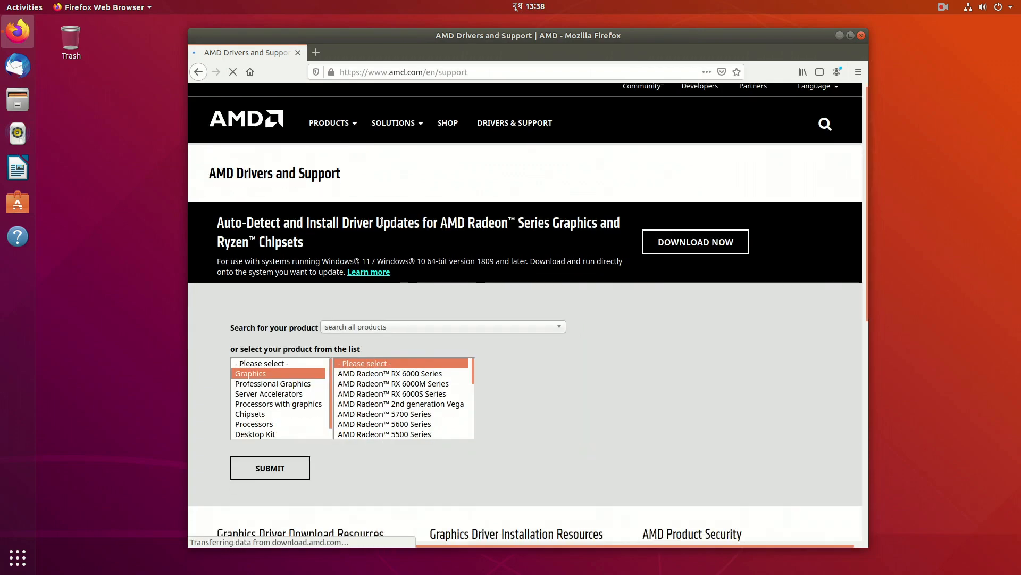
{"action": "scroll", "scroll_direction": "down", "scroll_amount": 3}
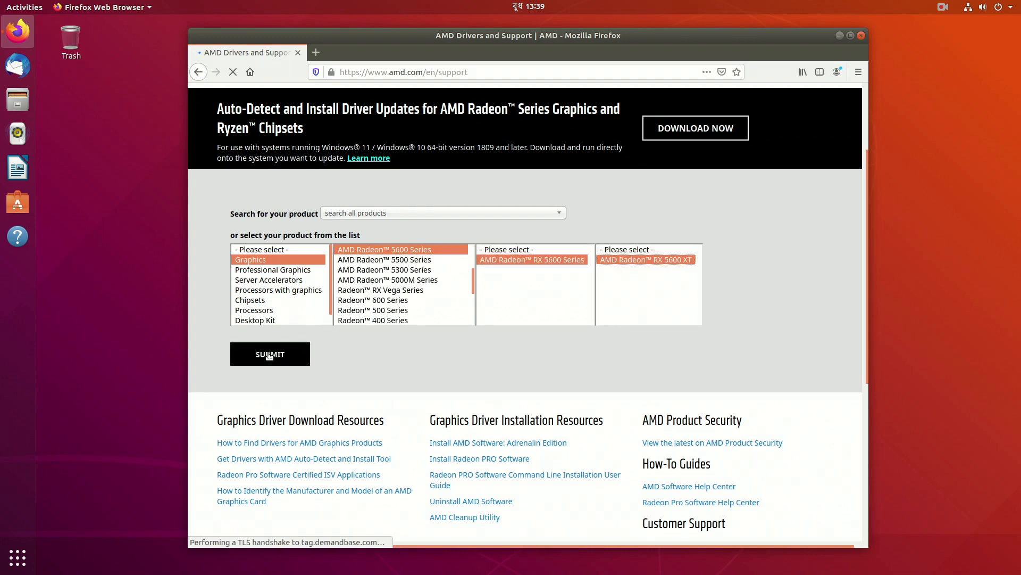
{"action": "left_click", "coordinate": [271, 355]}
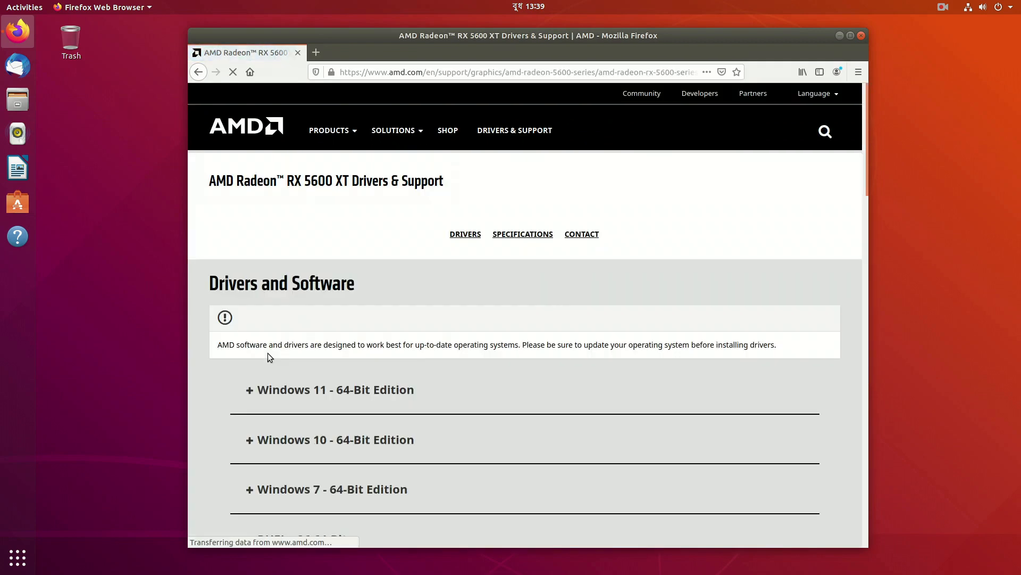
{"action": "scroll", "scroll_direction": "down", "scroll_amount": 3}
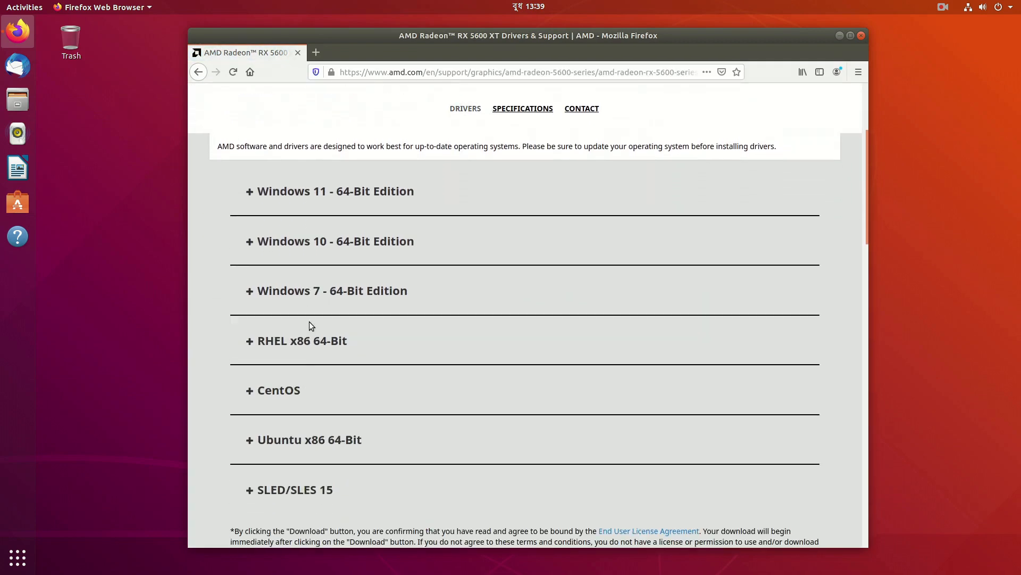
{"action": "scroll", "scroll_direction": "down", "scroll_amount": 3}
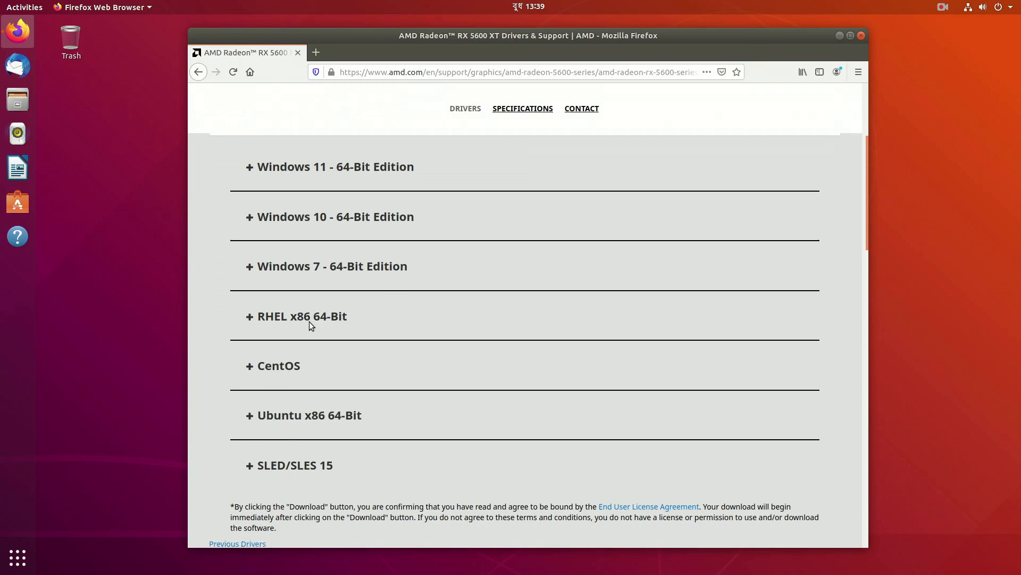
{"action": "scroll", "scroll_direction": "down", "scroll_amount": 3}
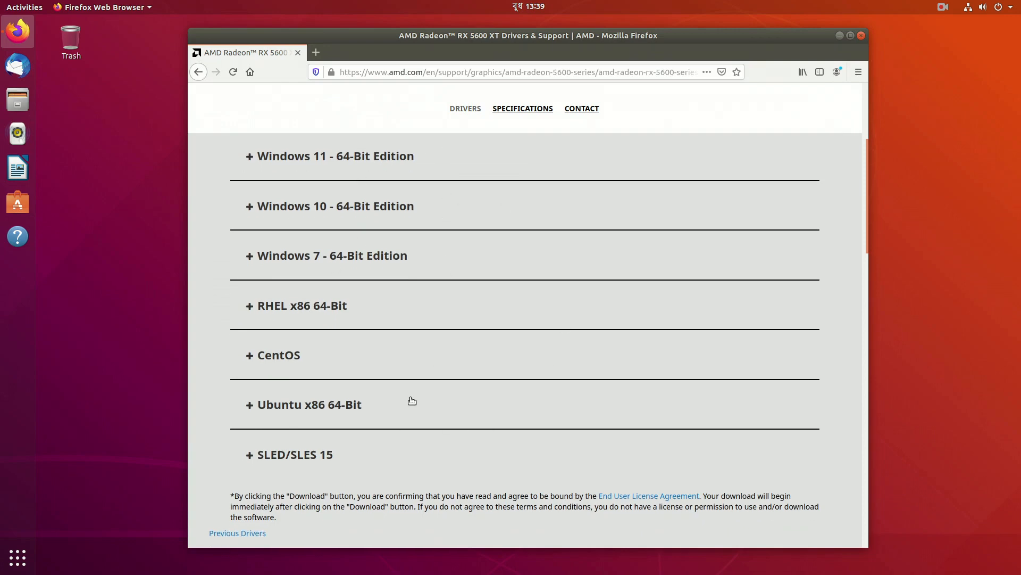
Download amdgpu-install_22.10.2.50102-1_all.deb for Ubuntu 18.04.5 HWE and show it in Downloads.
{"action": "left_click", "coordinate": [309, 404]}
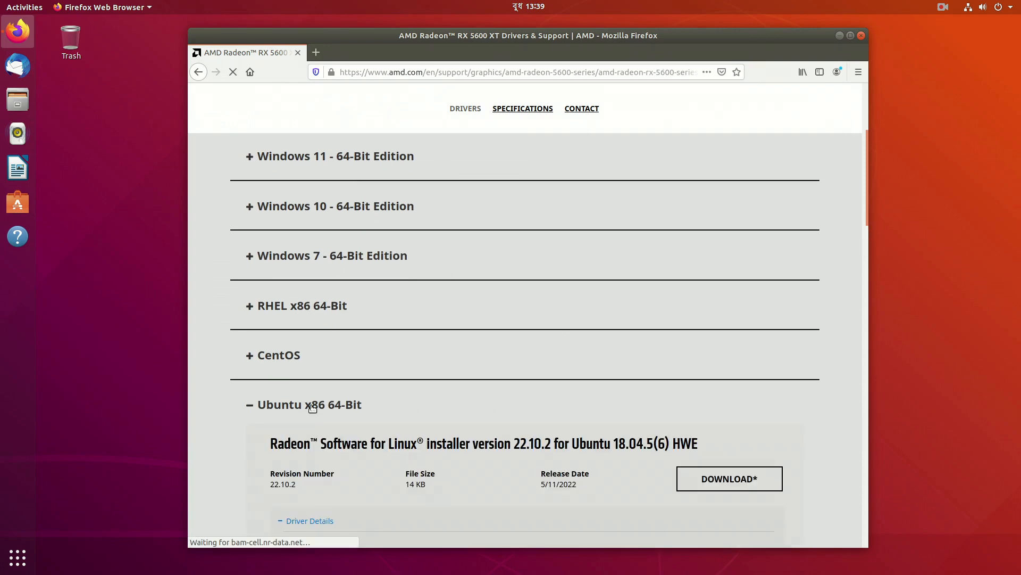
{"action": "scroll", "scroll_direction": "down", "scroll_amount": 3}
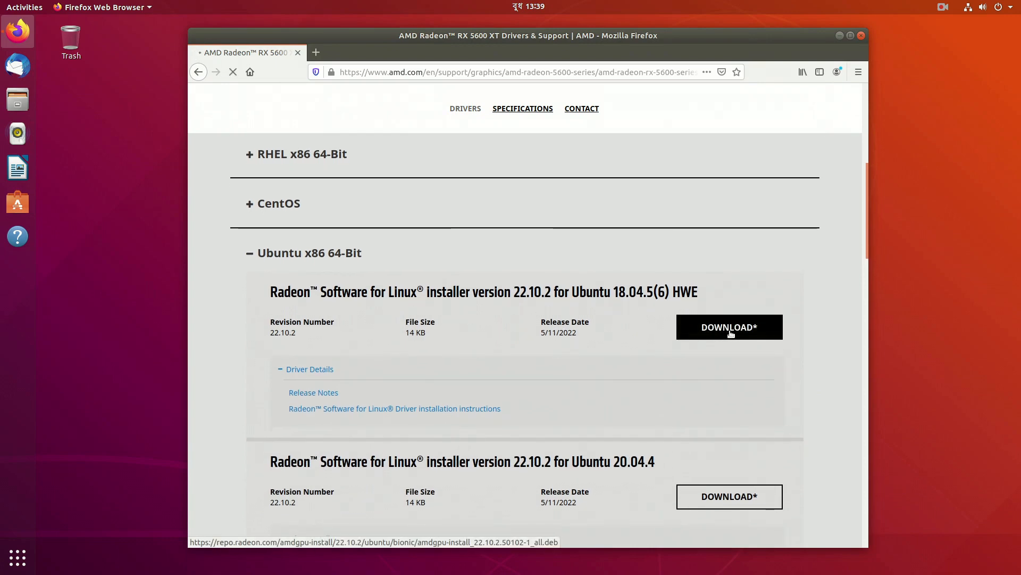
{"action": "left_click", "coordinate": [729, 326]}
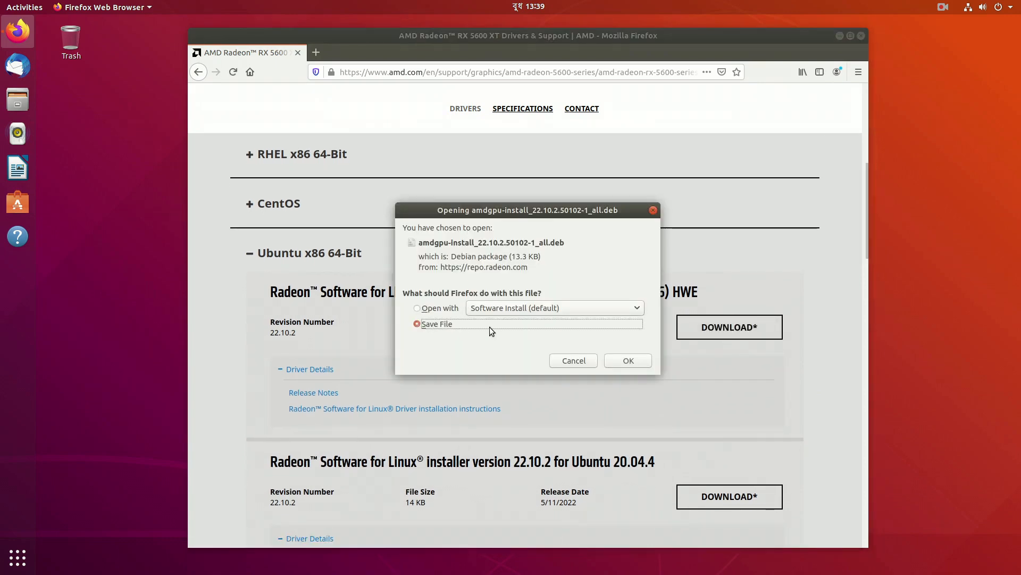
{"action": "left_click", "coordinate": [628, 360]}
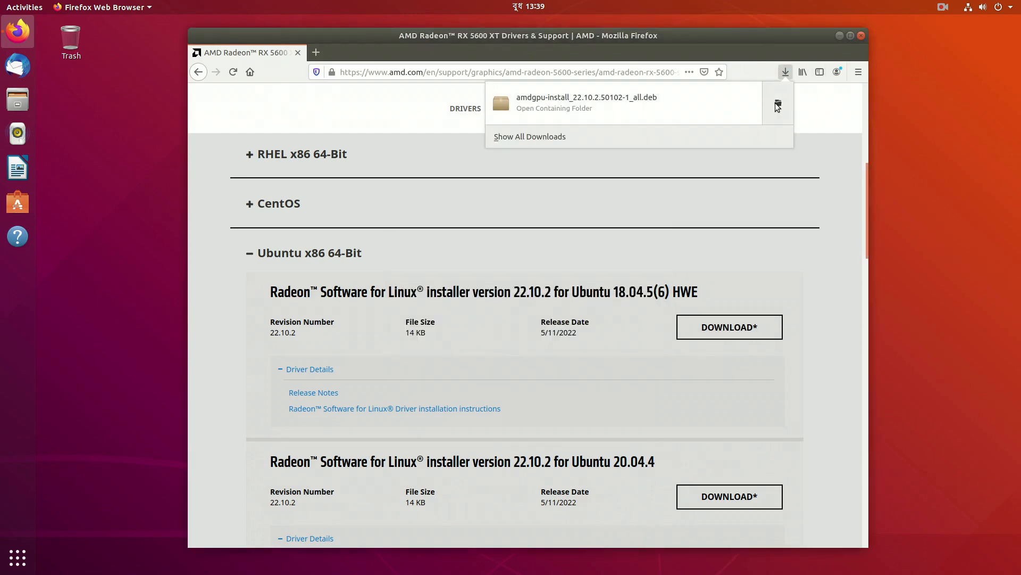
{"action": "left_click", "coordinate": [554, 109]}
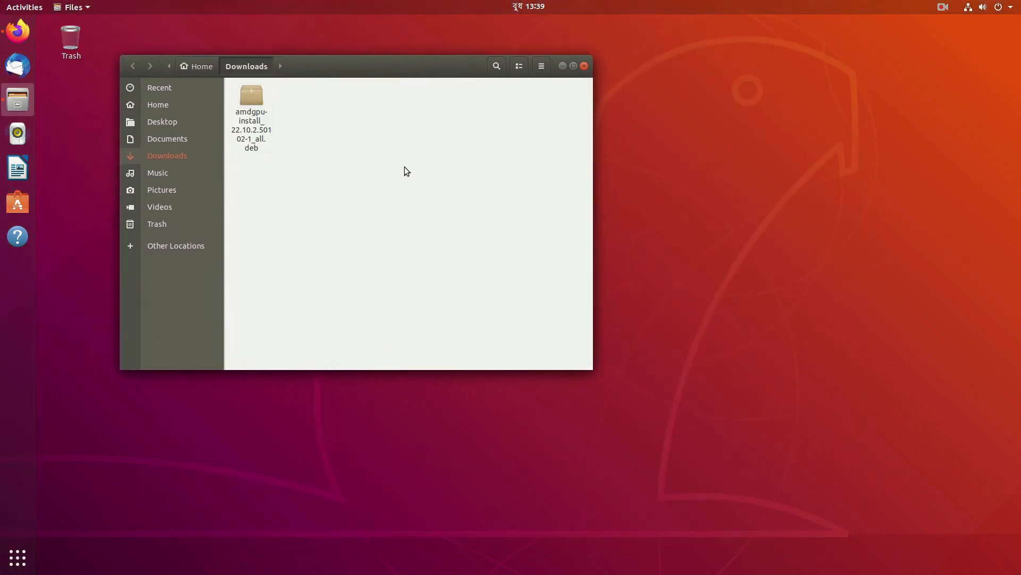
{"action": "mouse_move", "coordinate": [414, 158]}
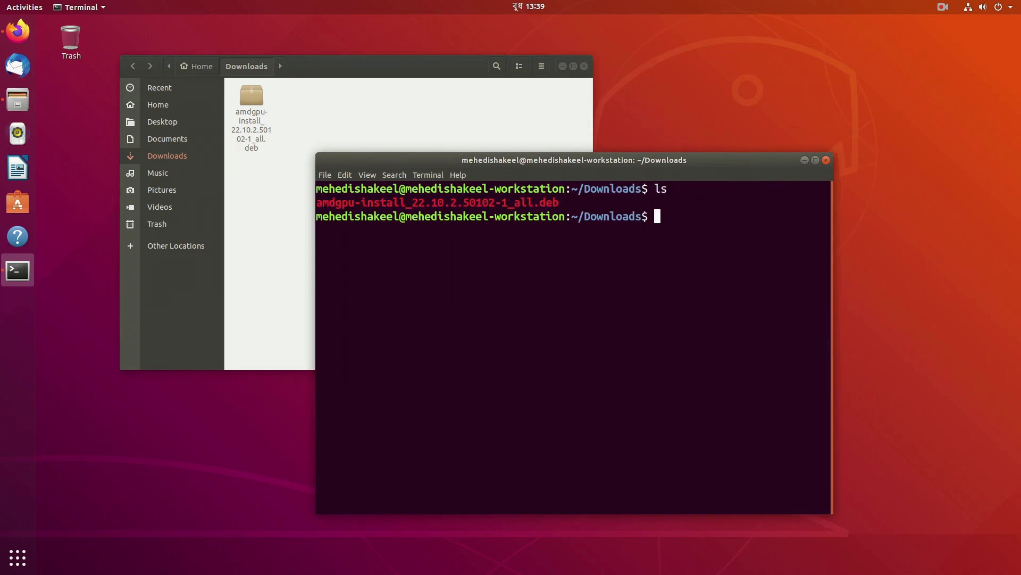
Run sudo apt install -f on the amdgpu-install .deb from the Downloads folder.
{"action": "type", "text": "sudo apt"}
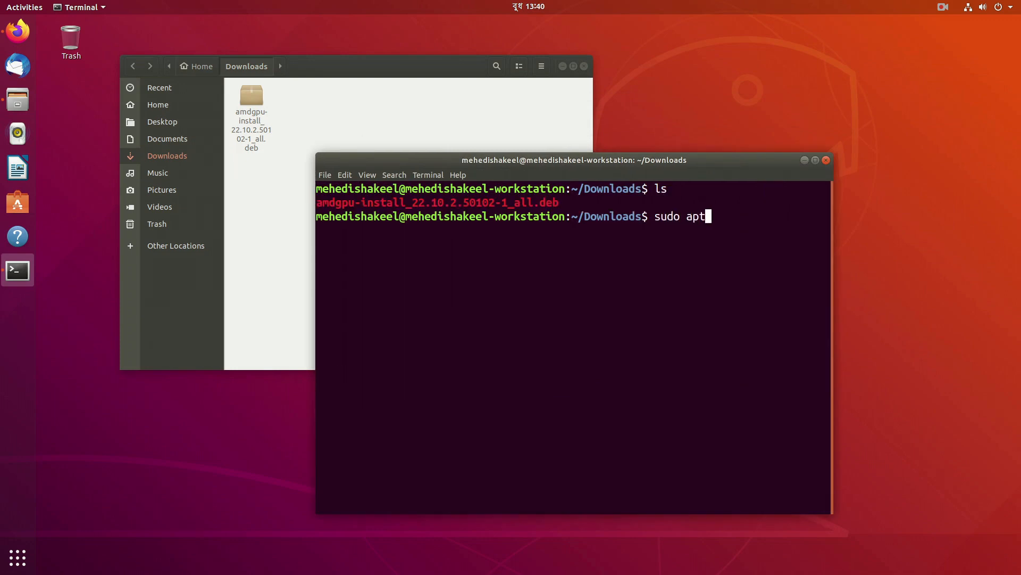
{"action": "type", "text": "install"}
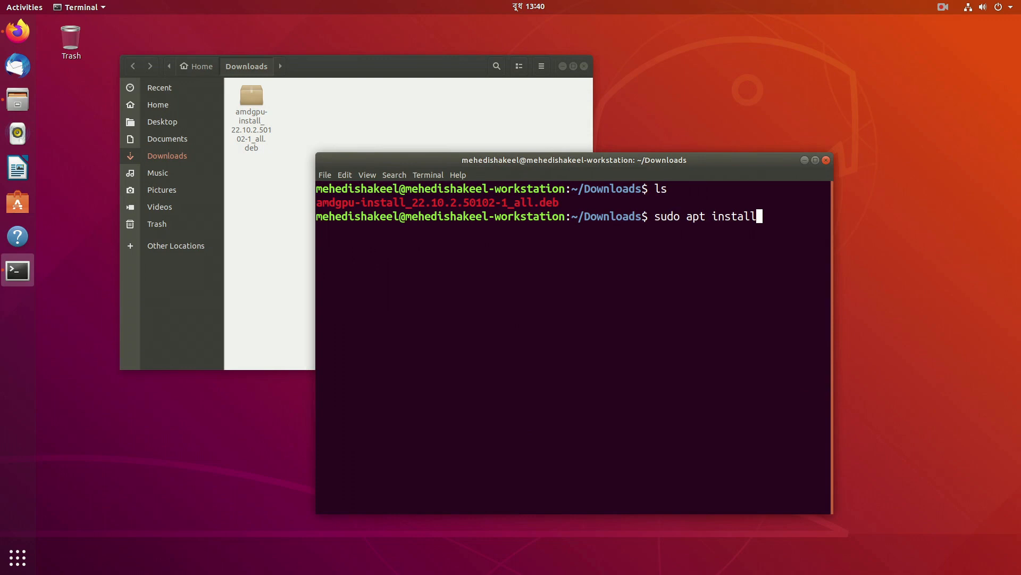
{"action": "type", "text": "-f"}
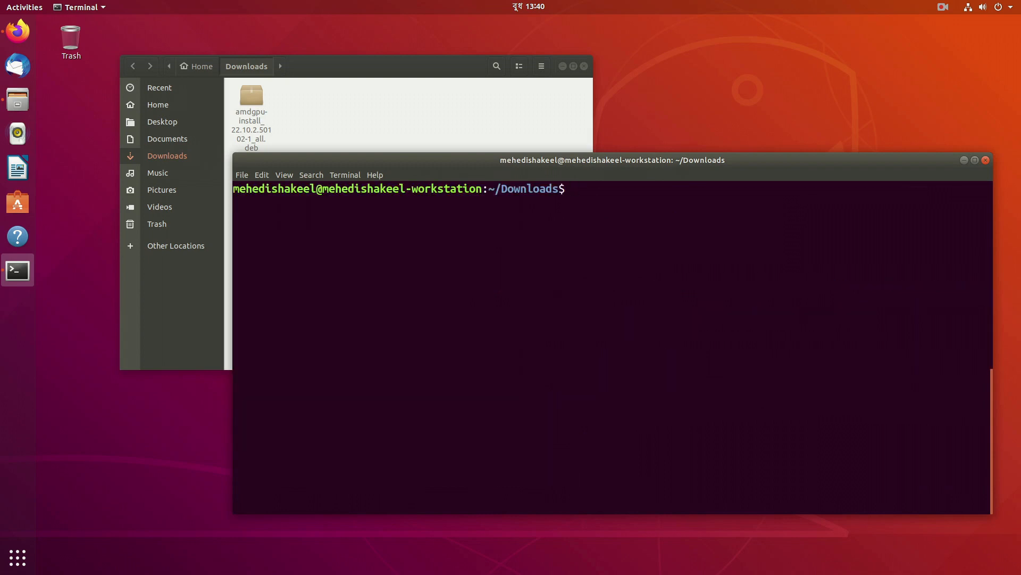
Run amdgpu-install to refresh package sources and install the AMD GPU driver.
{"action": "type", "text": "amdgpu-install"}
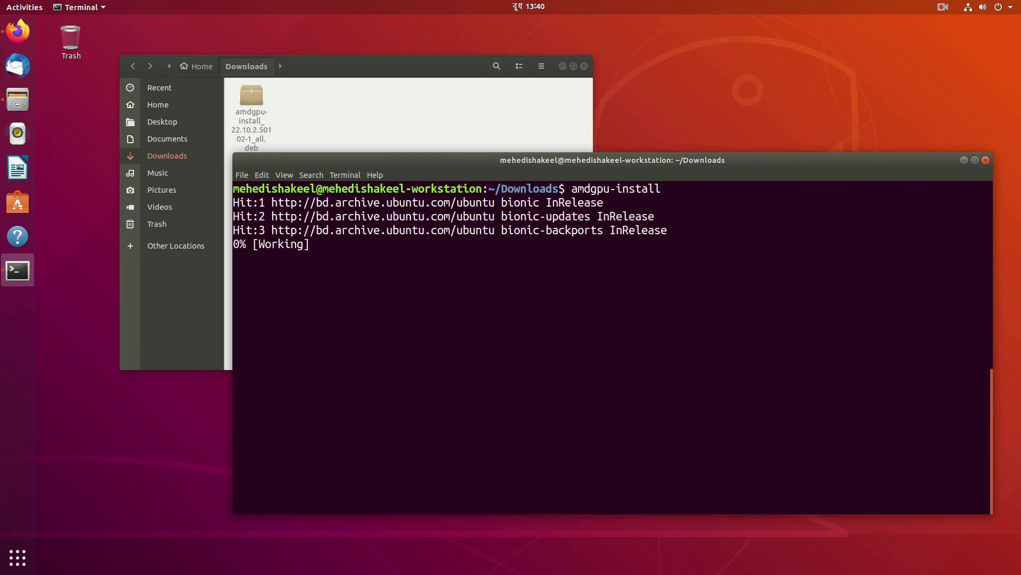
{"action": "mouse_move", "coordinate": [810, 352]}
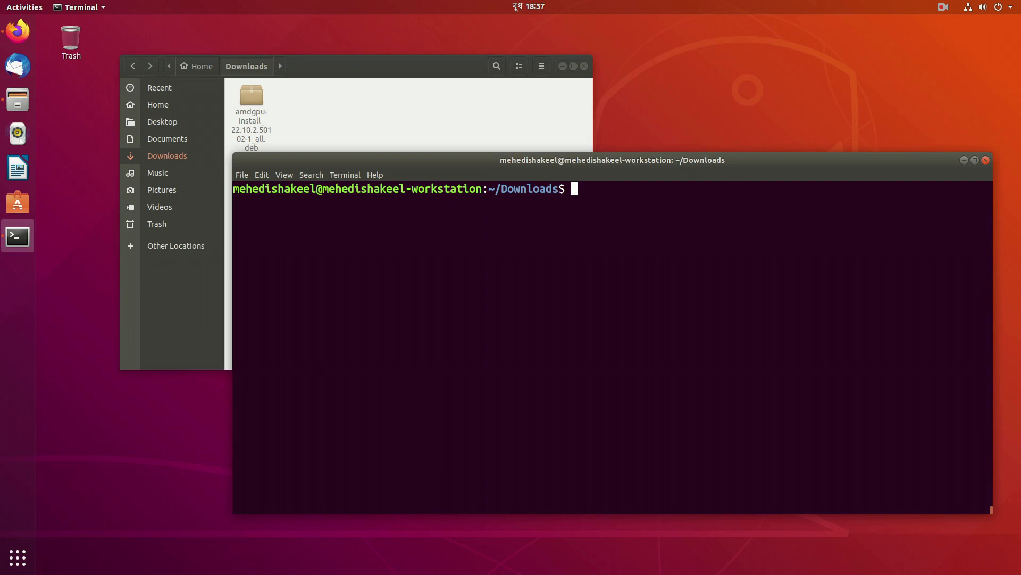
Verify the driver with glxinfo -B (RX 5600 XT renderer) and lshw -c video (driver=amdgpu).
{"action": "type", "text": "gl"}
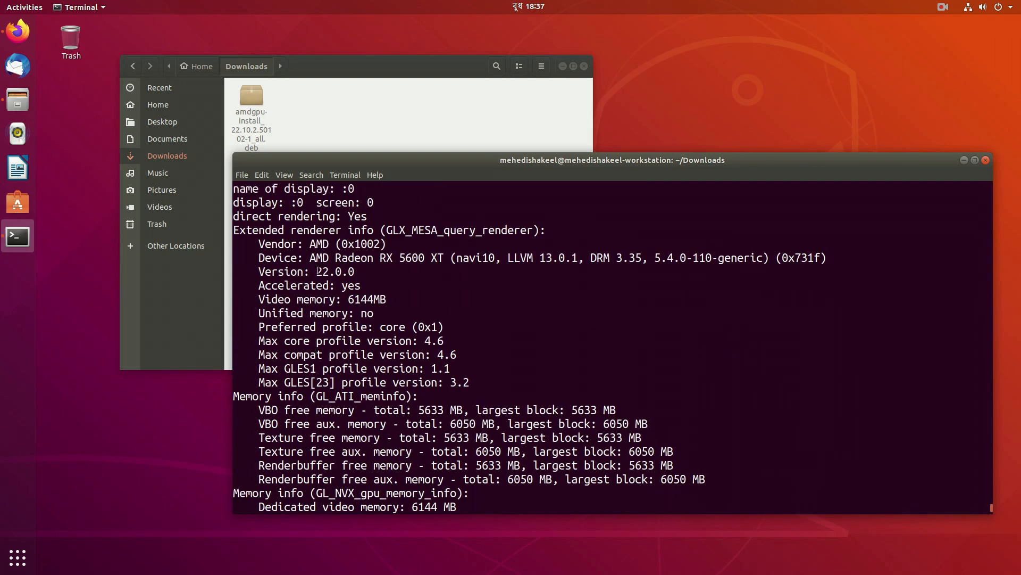
{"action": "type", "text": "lshw -c video"}
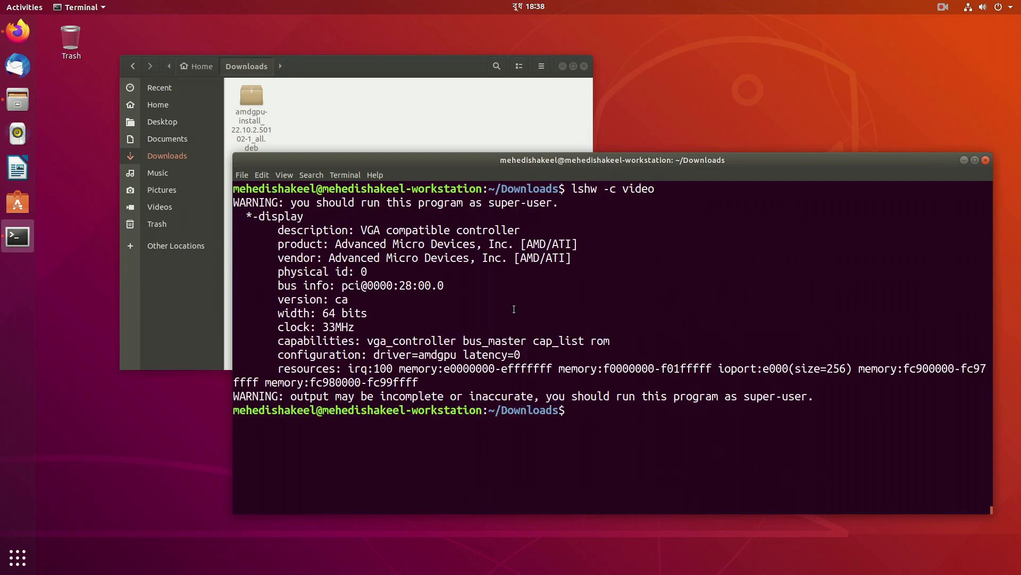
{"action": "mouse_move", "coordinate": [689, 432]}
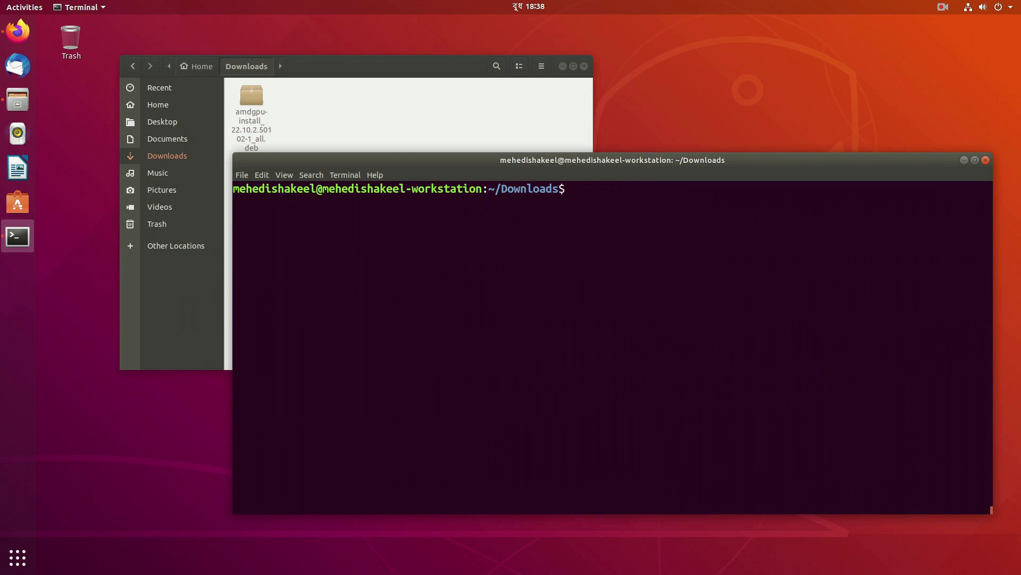
Exit the shell to close the terminal.
{"action": "type", "text": "exit"}
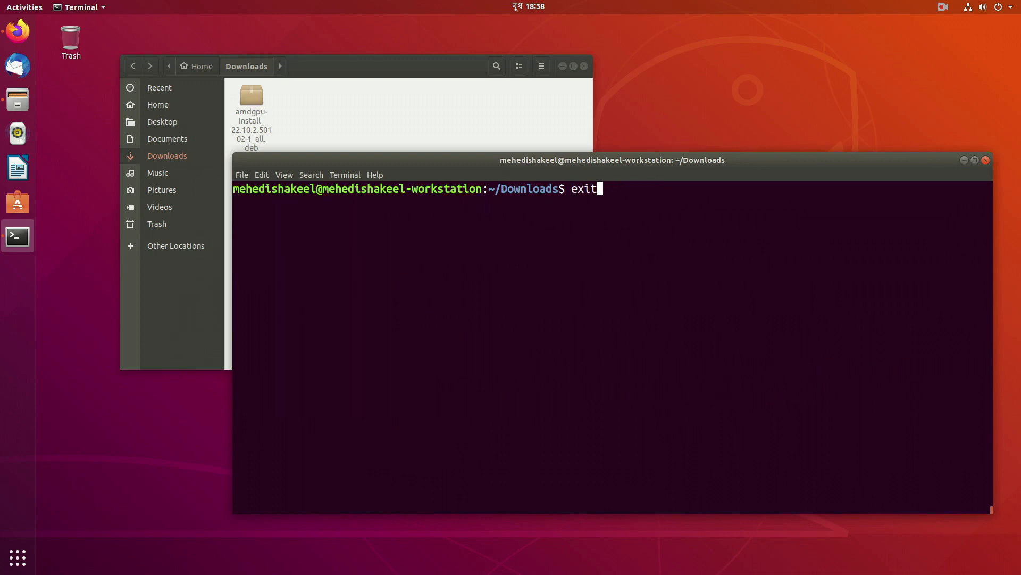
{"action": "key", "text": "Return"}
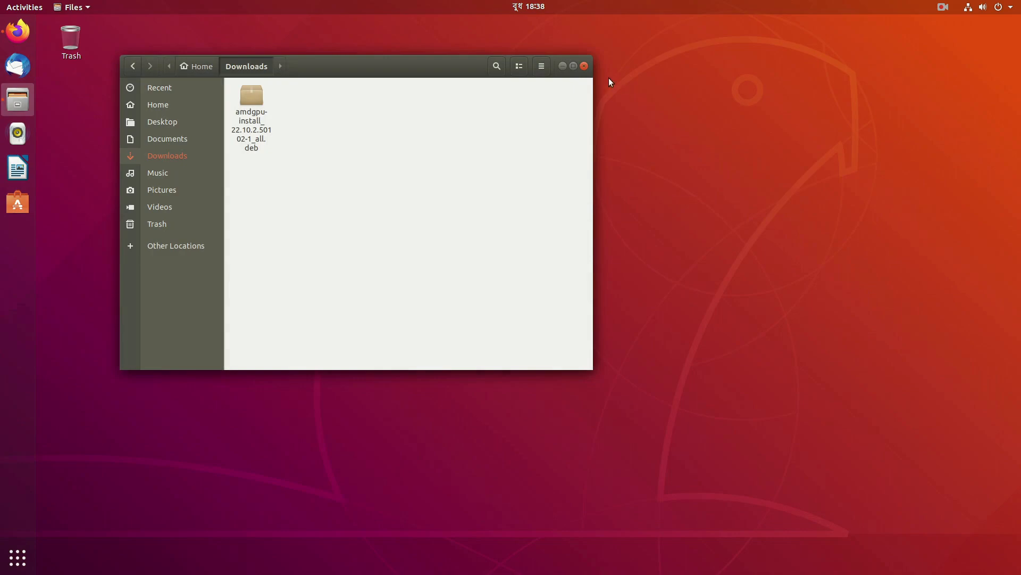